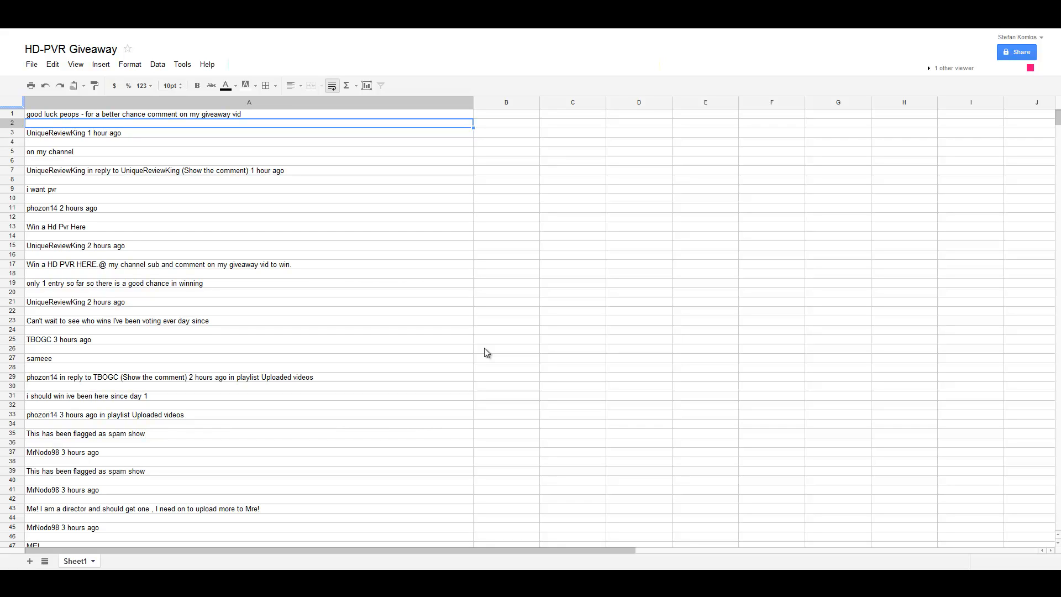
mouse_move(473, 344)
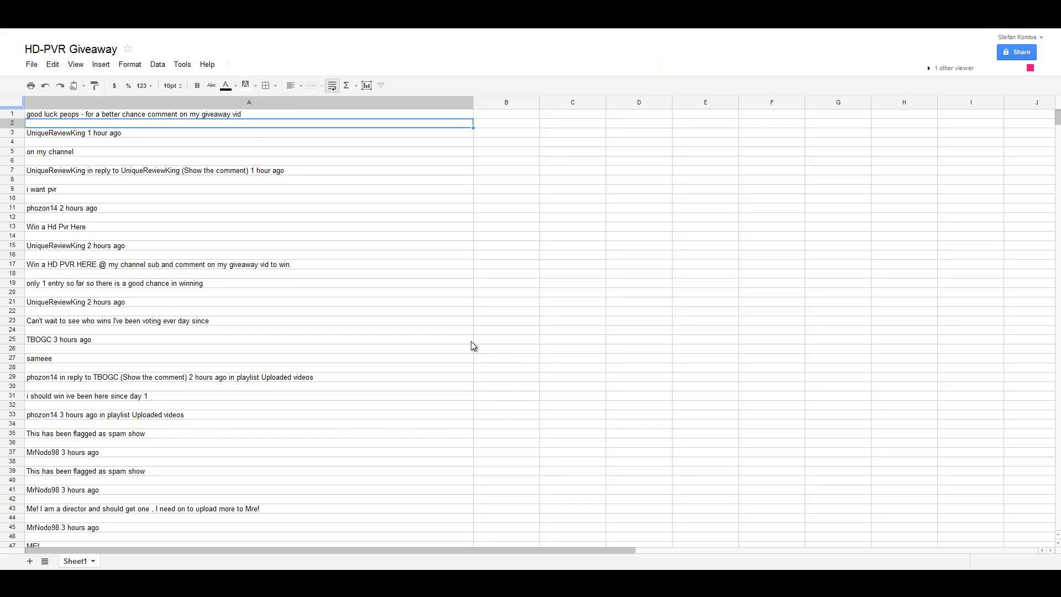
mouse_move(208, 159)
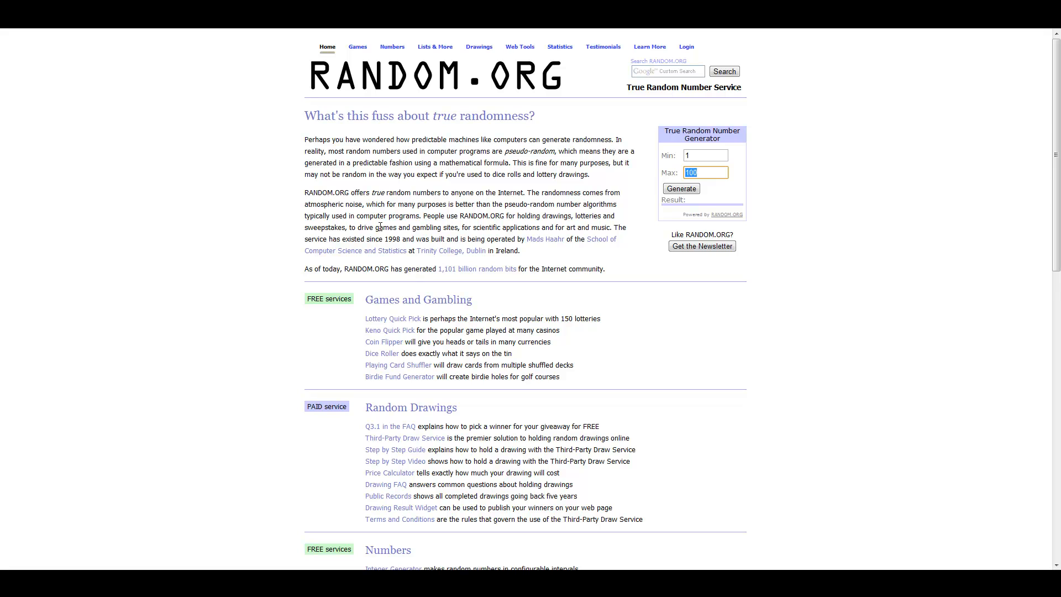
mouse_move(759, 170)
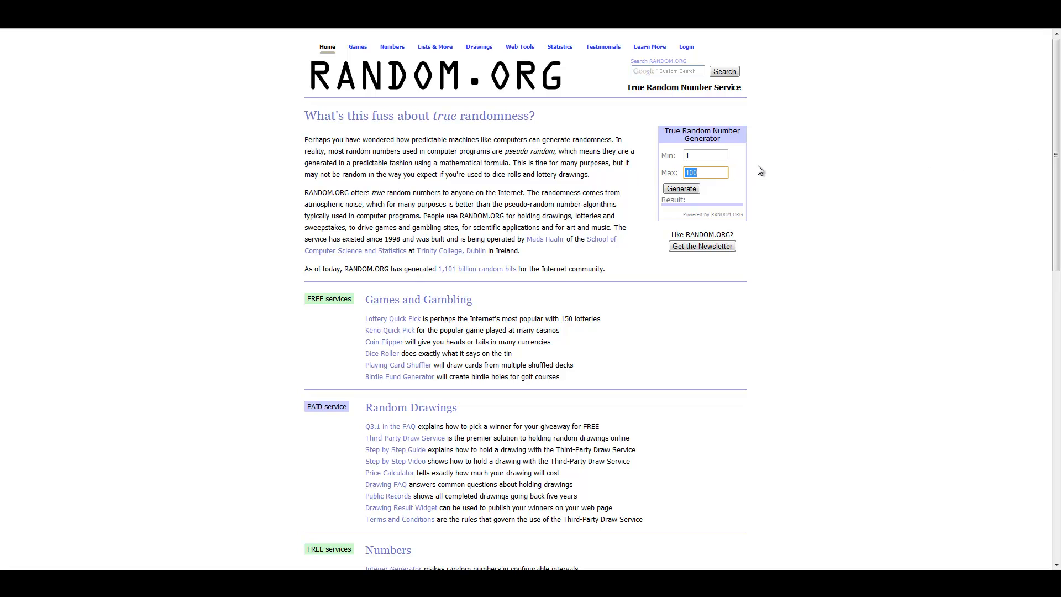
Step: Draw a true random number between 1 and 12972 as the winning entry
type("129")
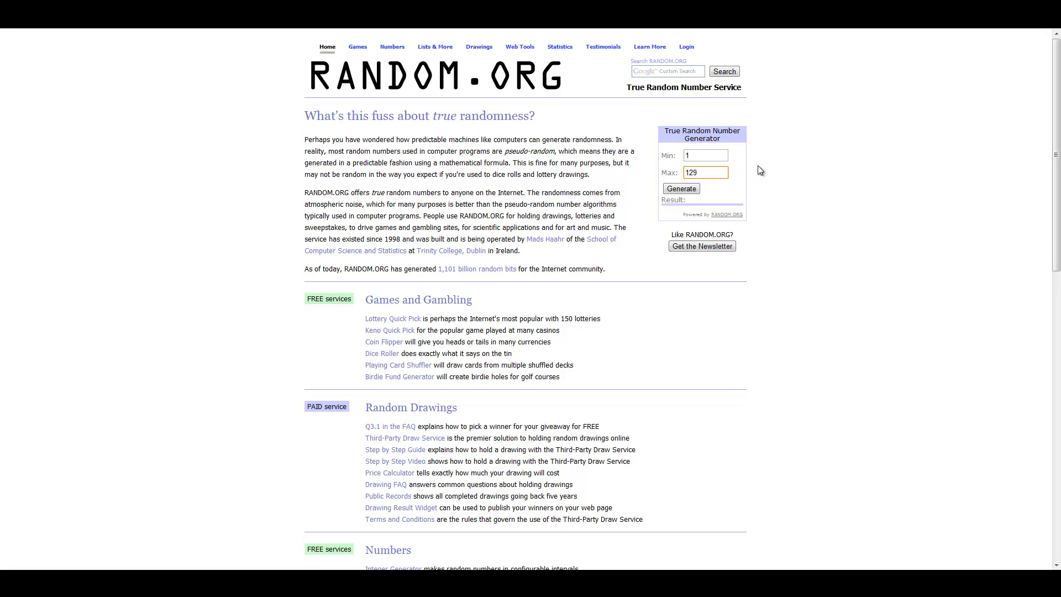
type("12972")
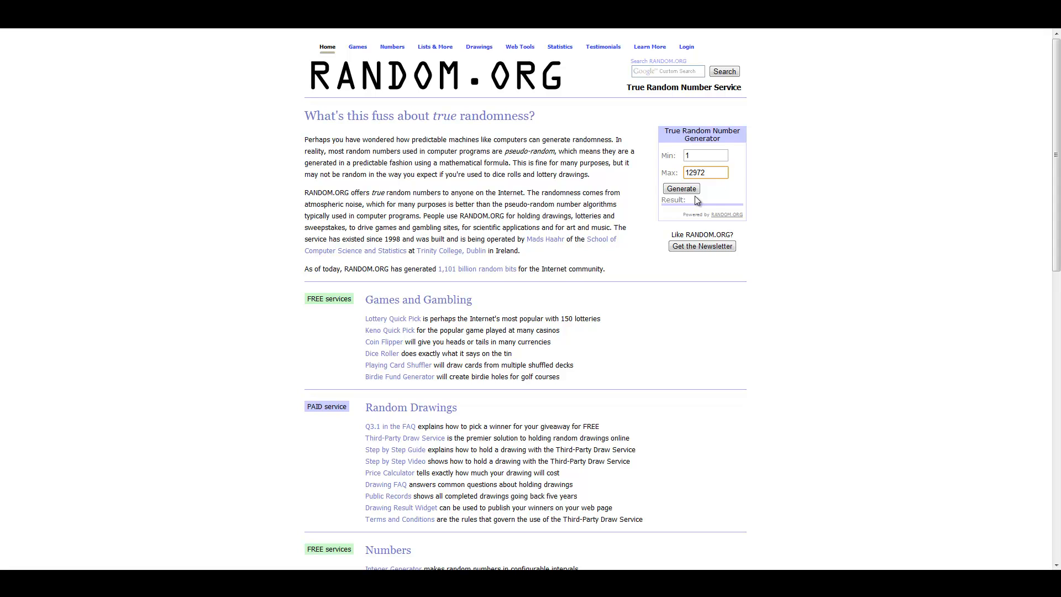
left_click(681, 188)
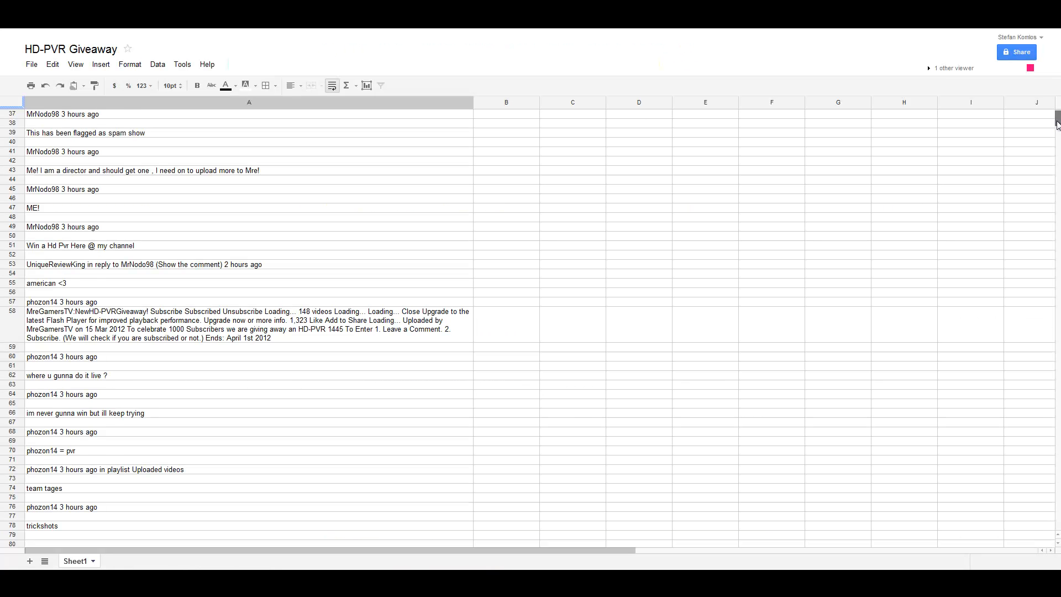
Step: Scroll the comment list to rows 5395–5440 showing the 'Pick Me Please Please Please' entry
scroll("down", 3)
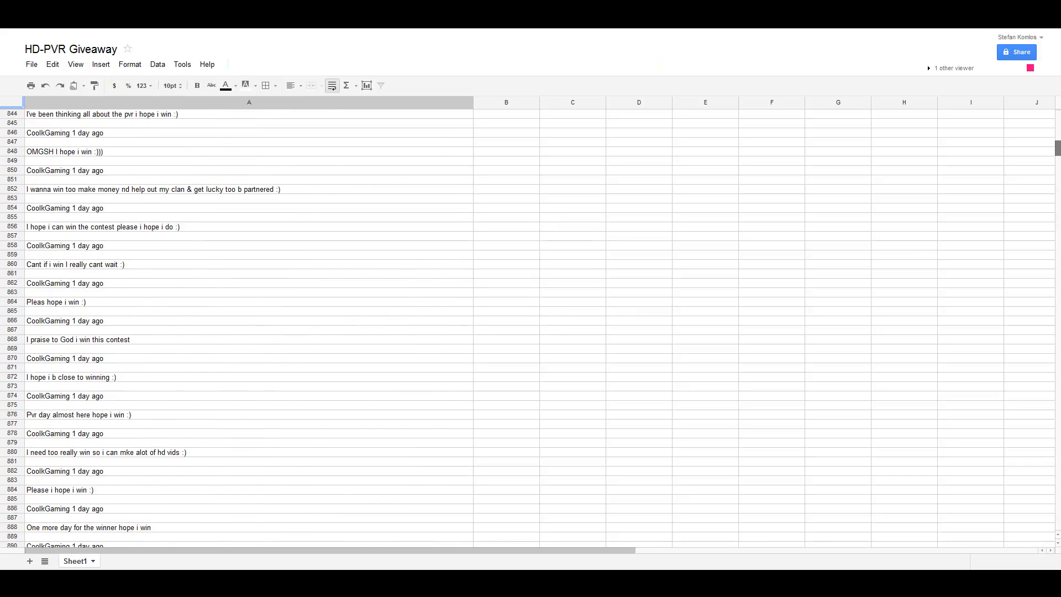
scroll("down", 3)
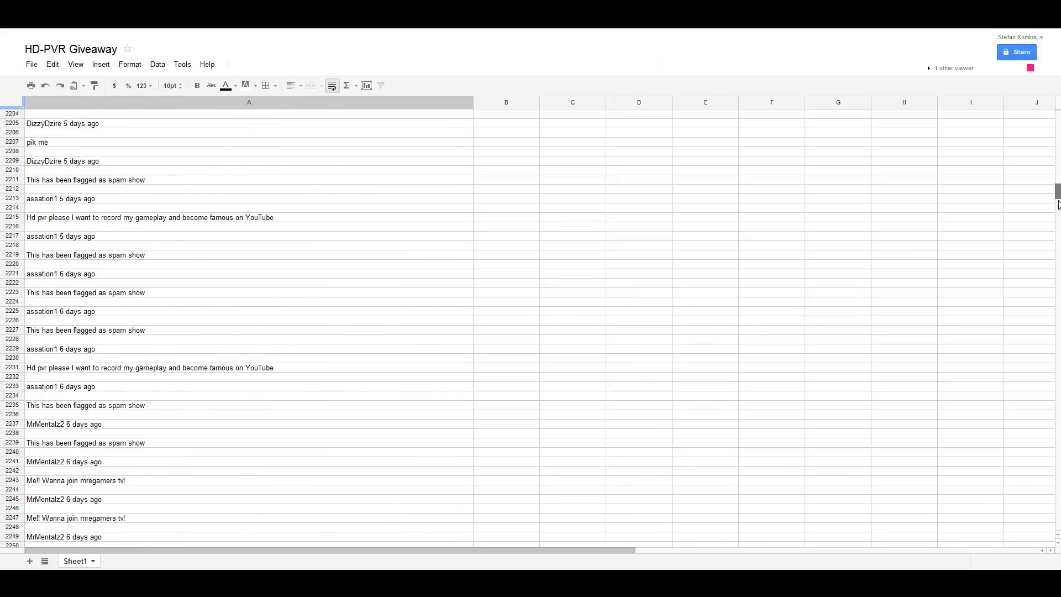
scroll("down", 3)
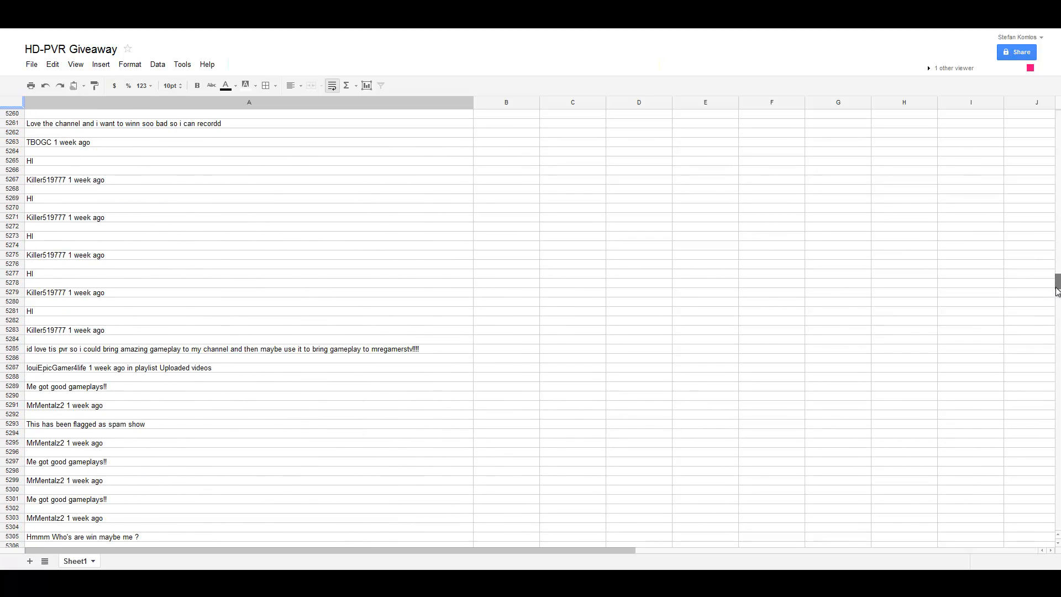
scroll("down", 3)
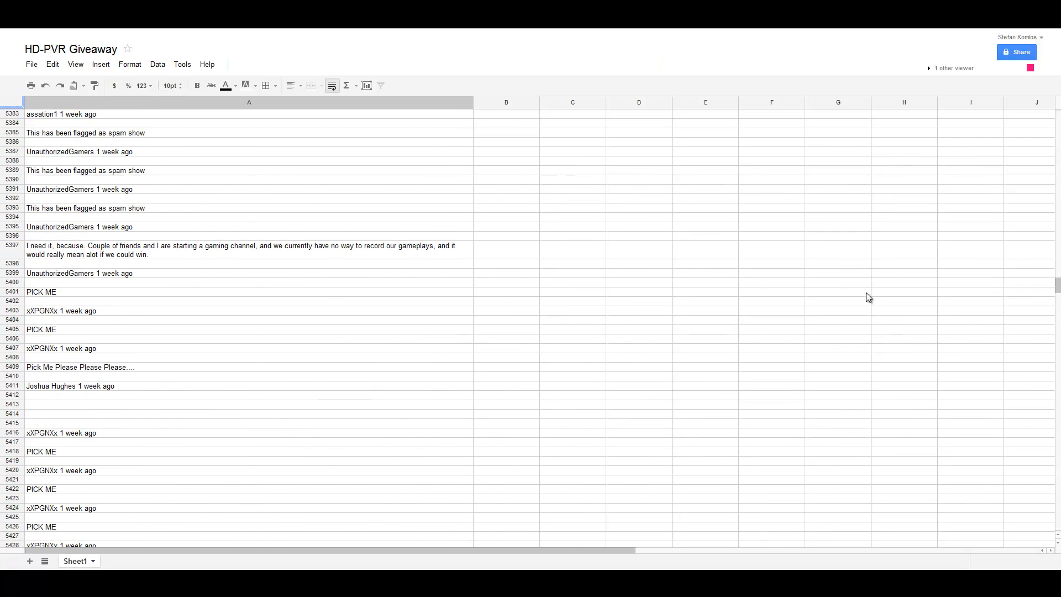
scroll("down", 3)
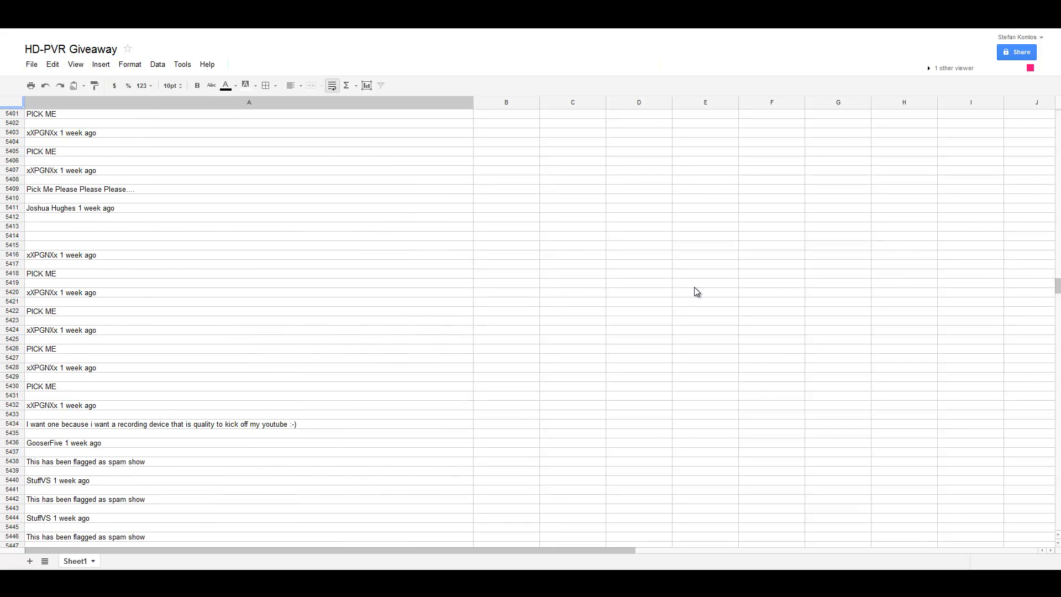
scroll("up", 3)
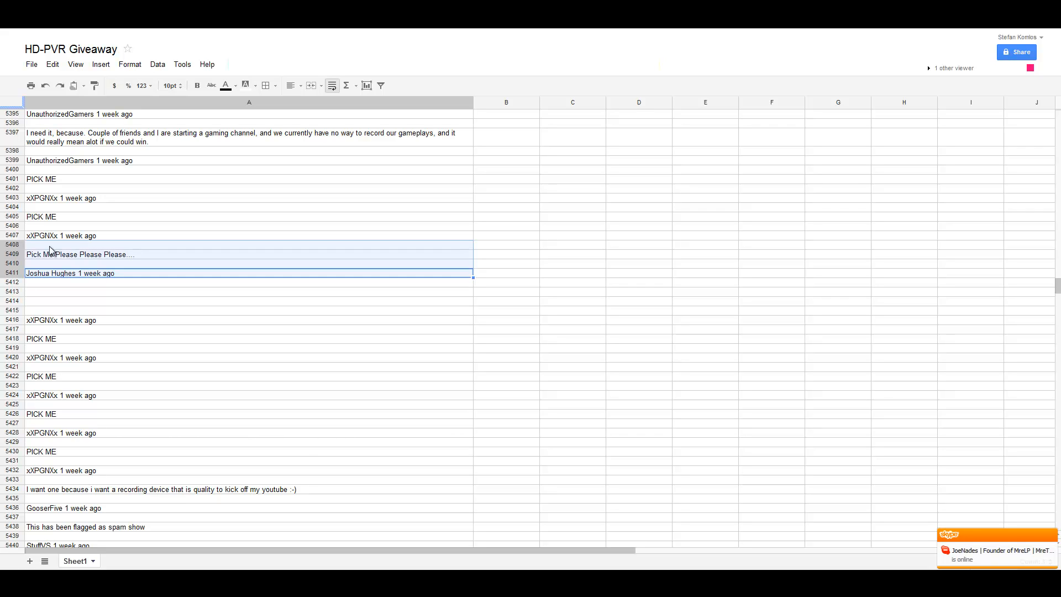
mouse_move(171, 261)
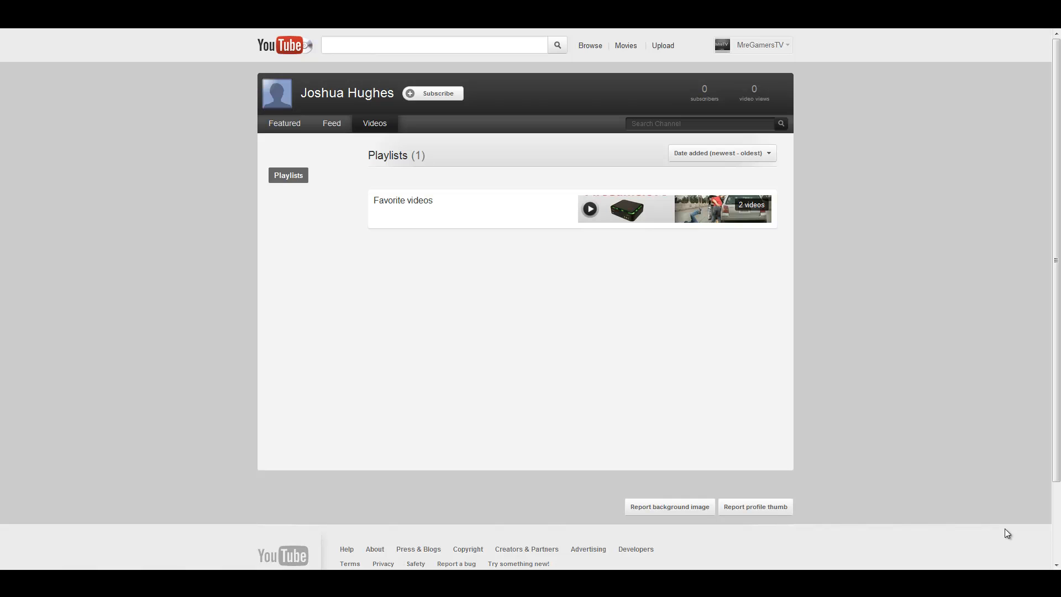
mouse_move(213, 267)
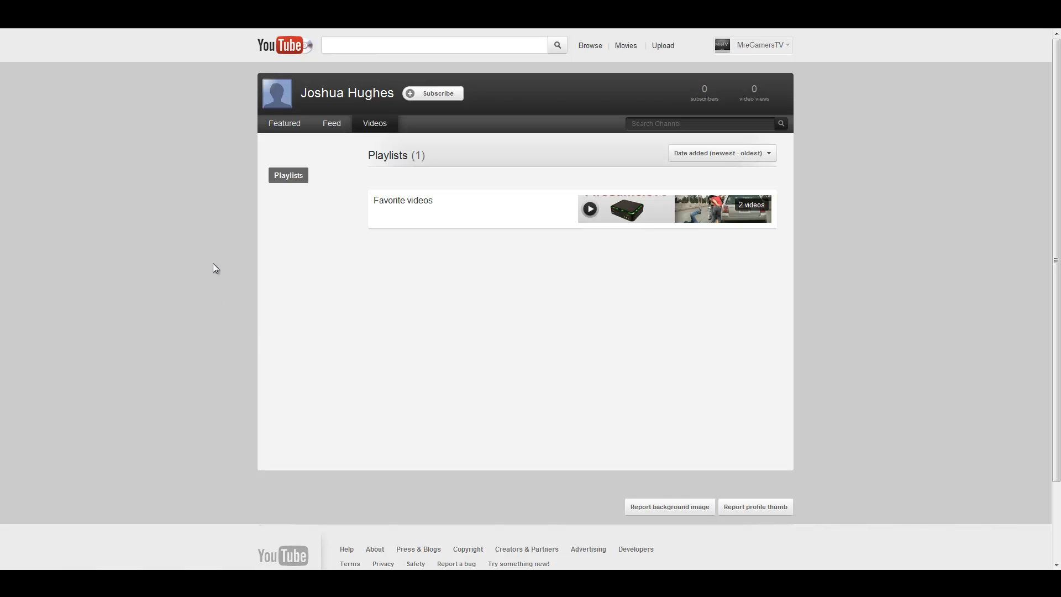
left_click(284, 124)
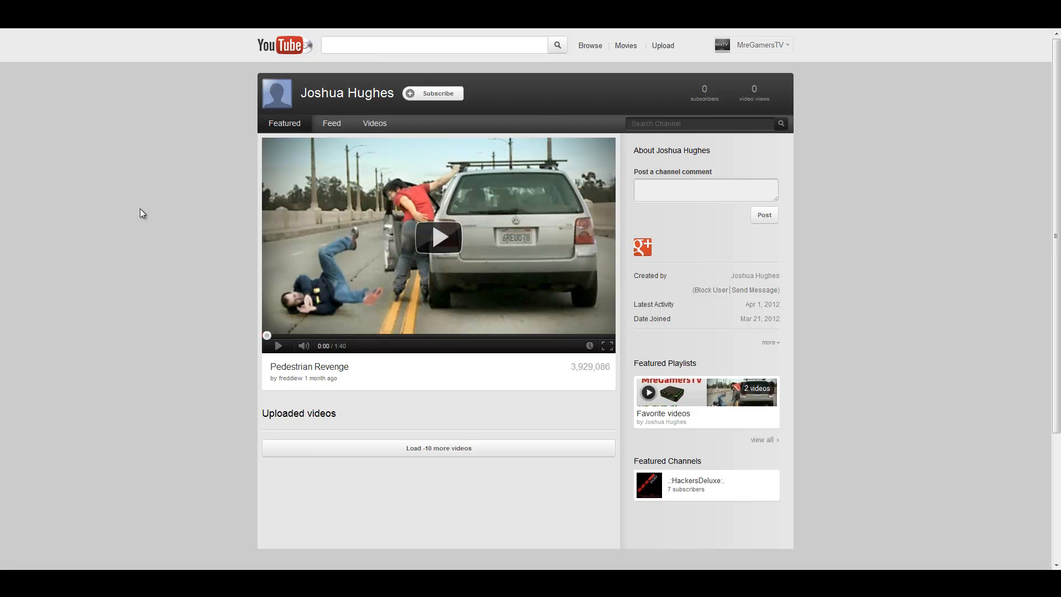
mouse_move(132, 212)
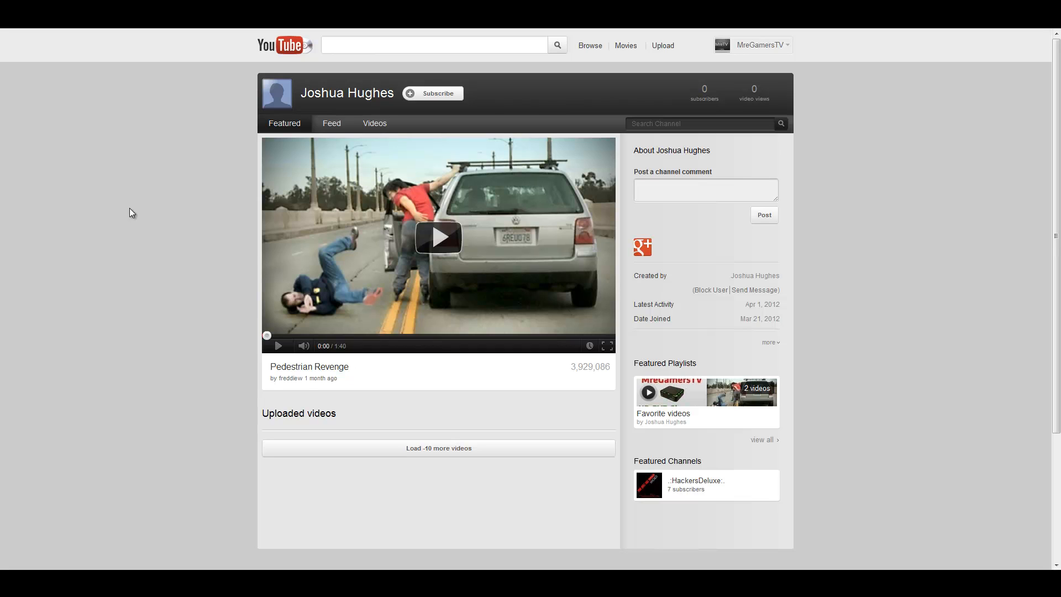
mouse_move(780, 287)
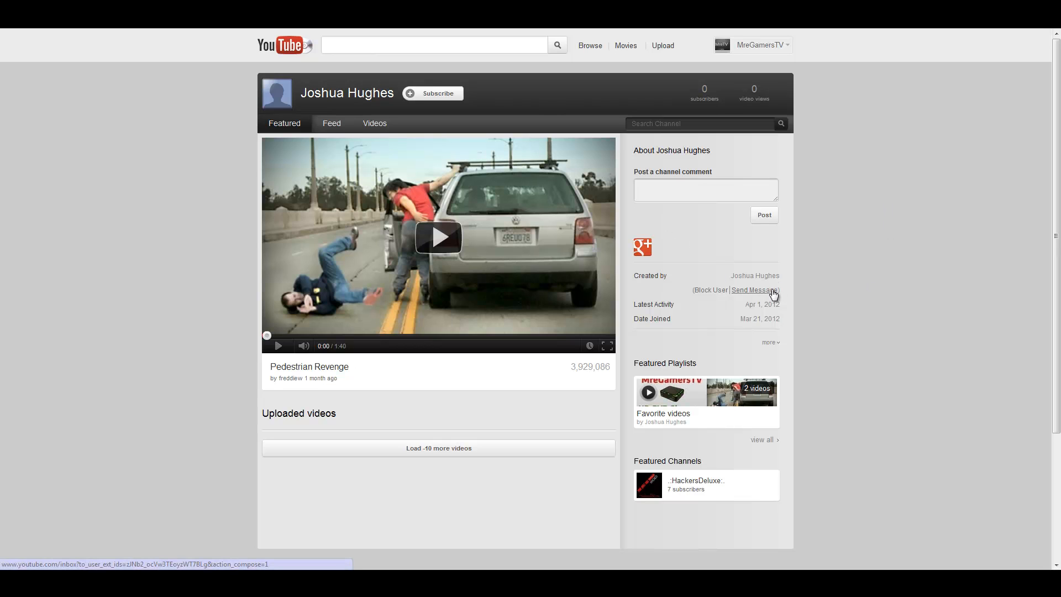
Step: Start a private message to the winner with subject 'You Won The HD PVR.'
left_click(751, 289)
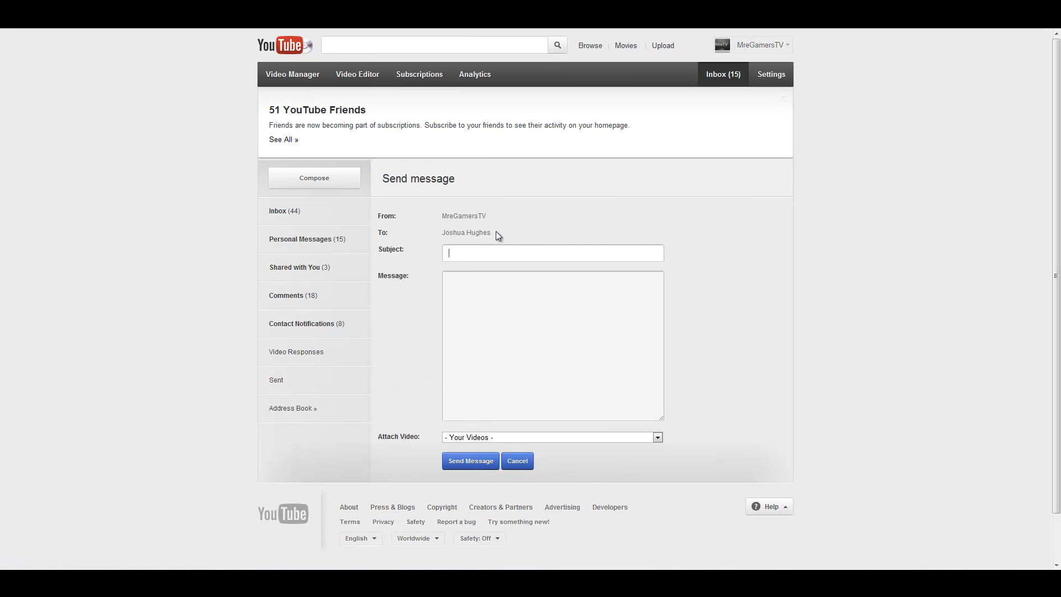
type("You Won")
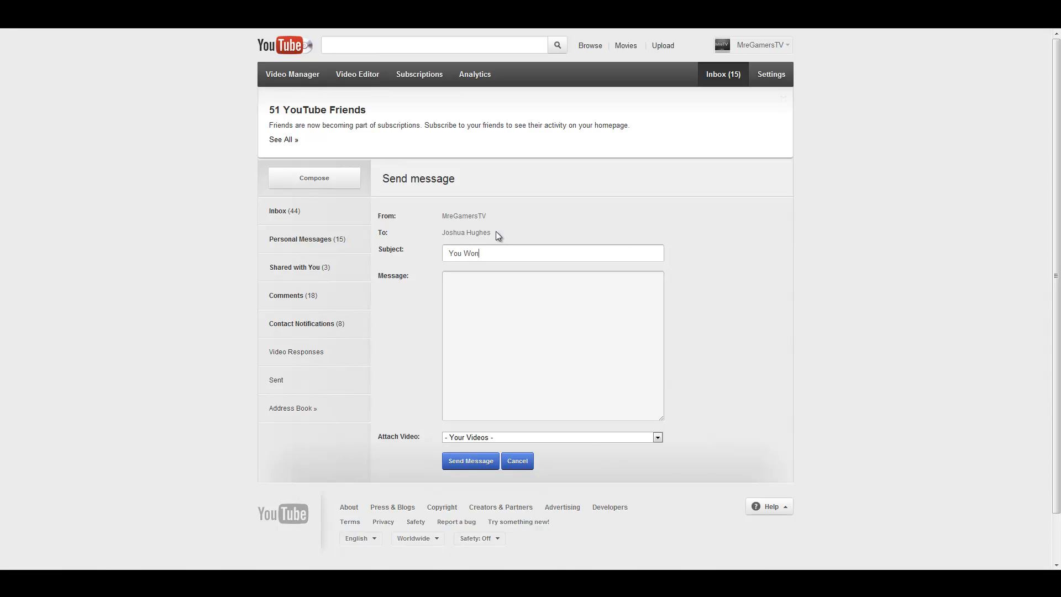
type("The HD PVR")
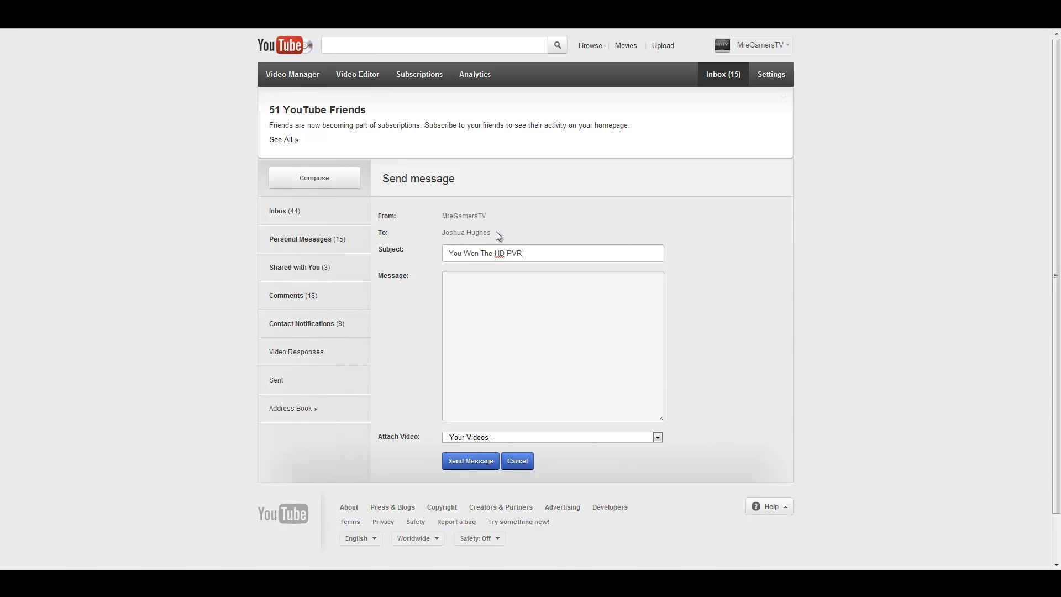
Step: Write the congratulations body giving 24 hours to reply to this message, ending with 'Thanks'
type("Congratulatio")
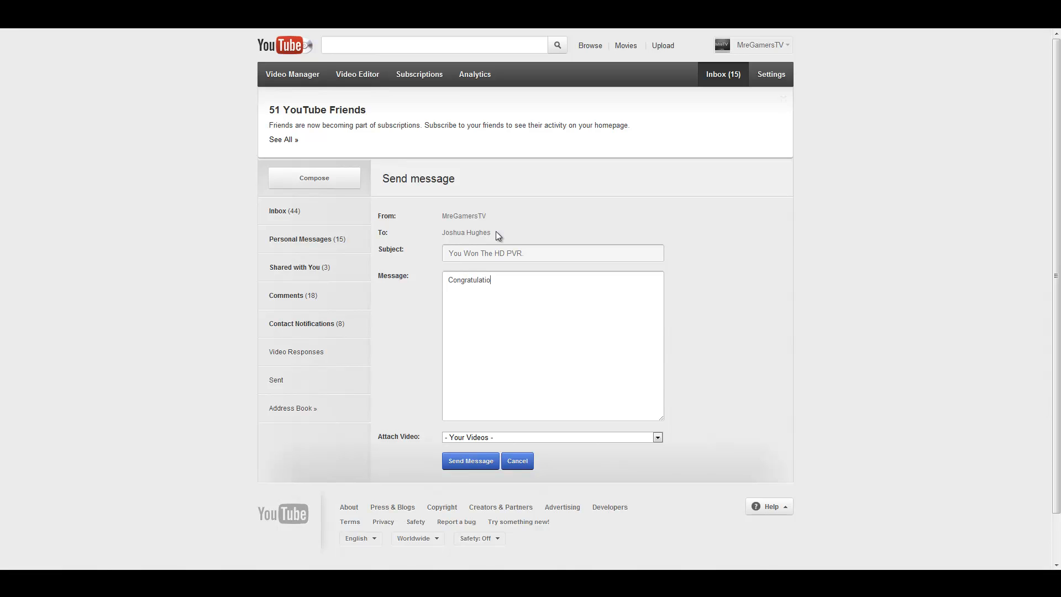
type("ns!")
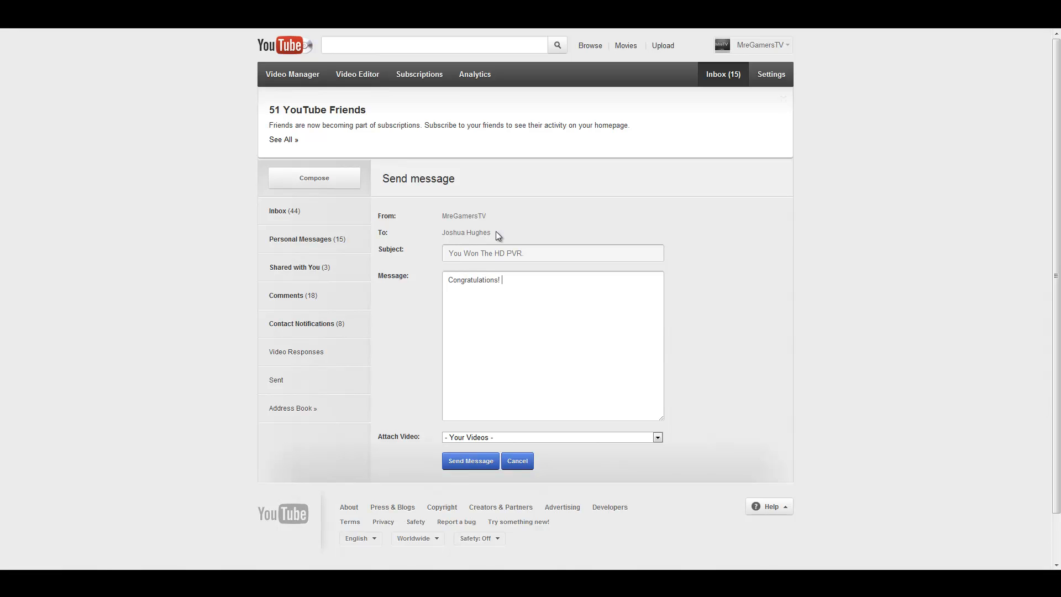
type("You won the HD PVR.")
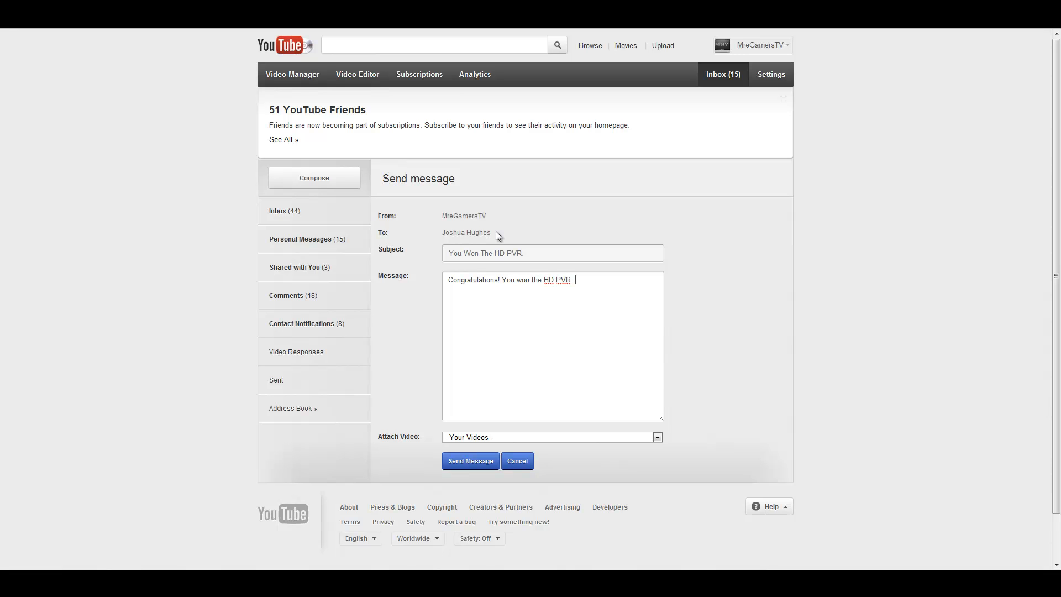
type("MreGamersTV")
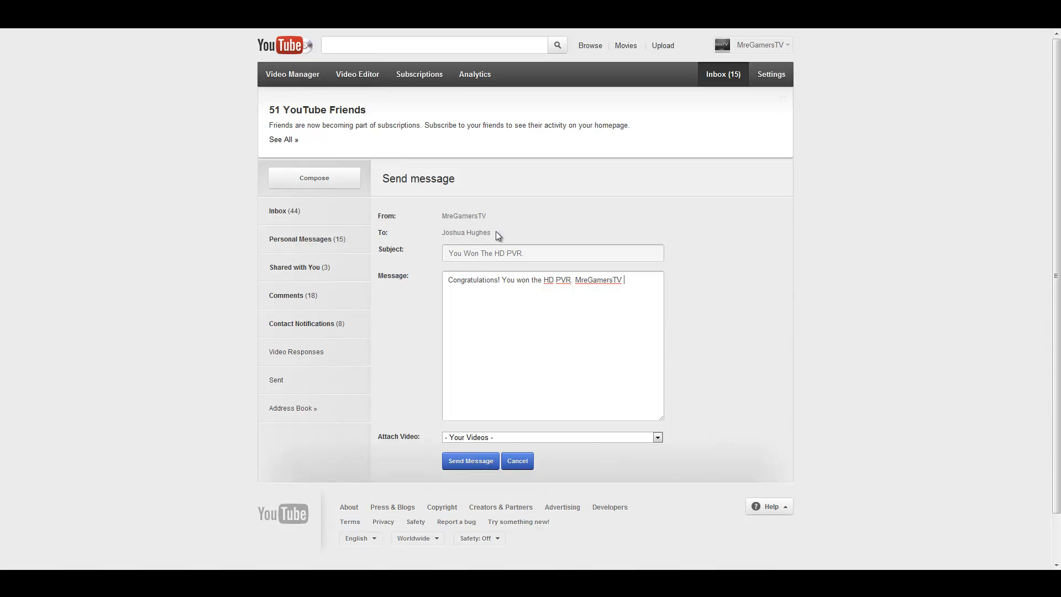
type("will give you 24 hours to reply")
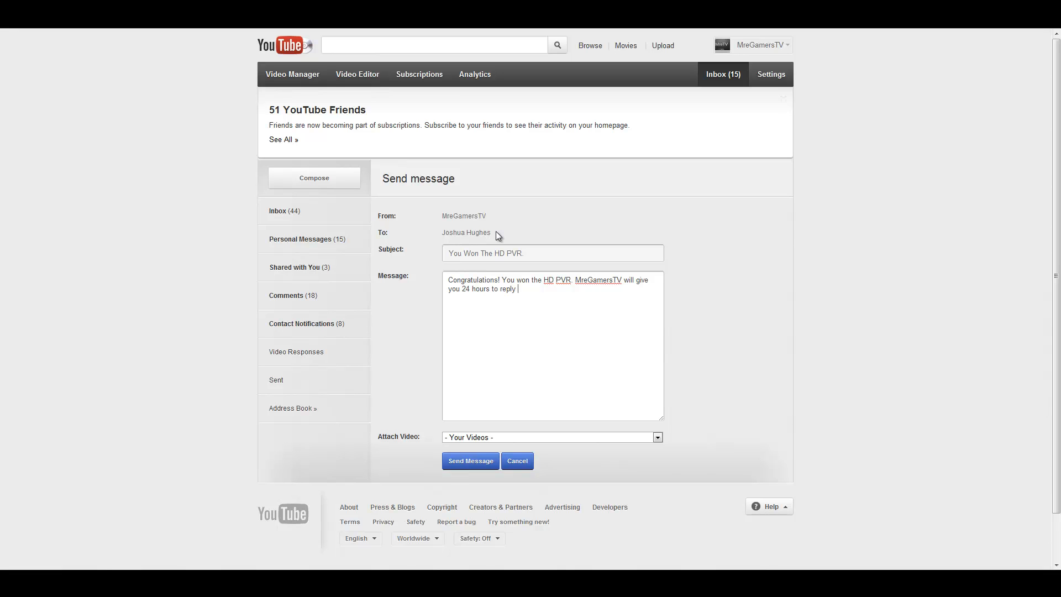
type("to this")
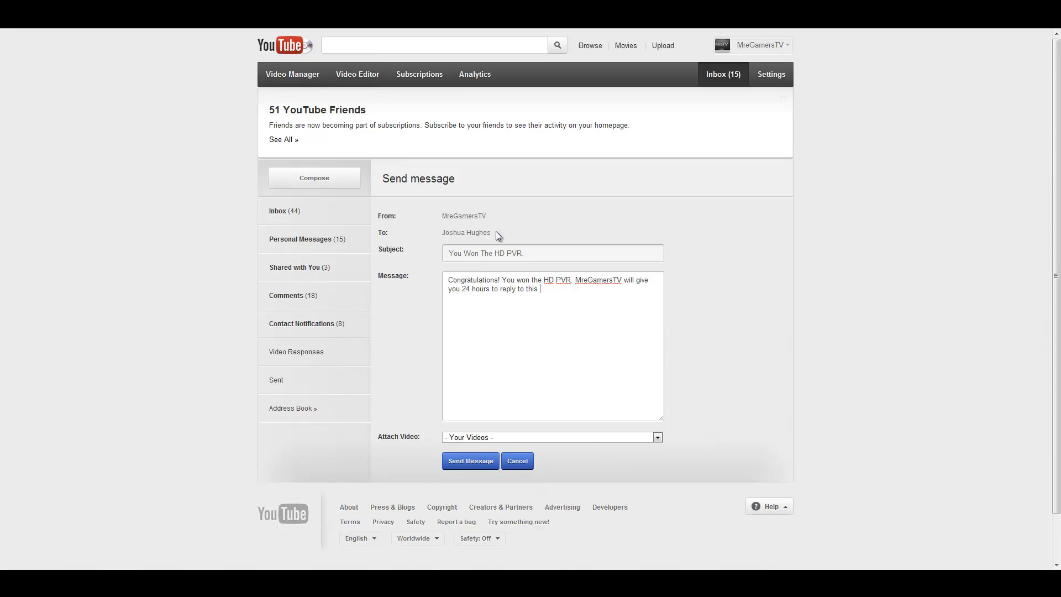
type("message and th")
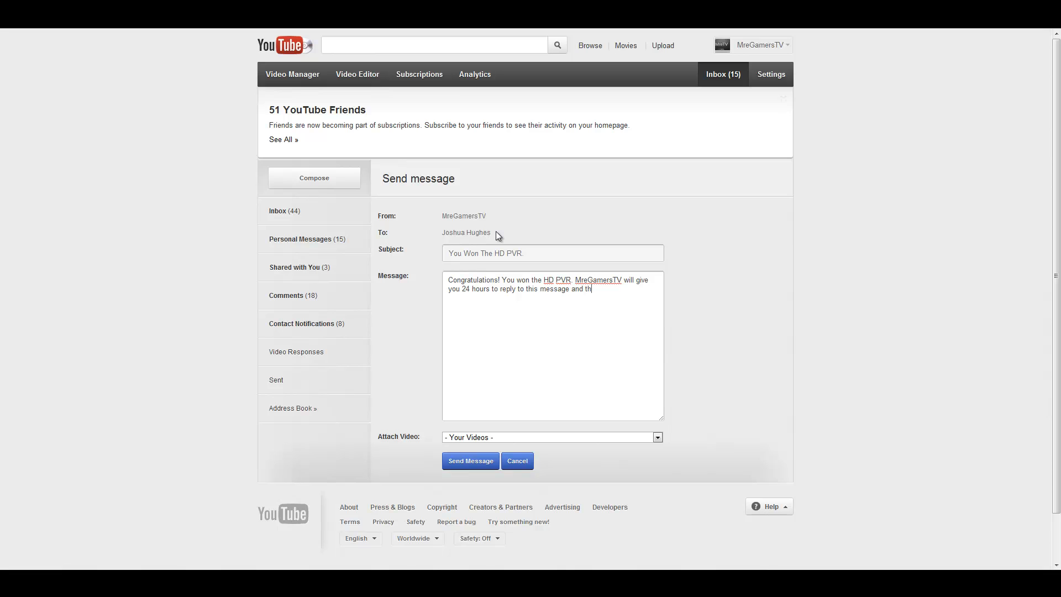
type("en")
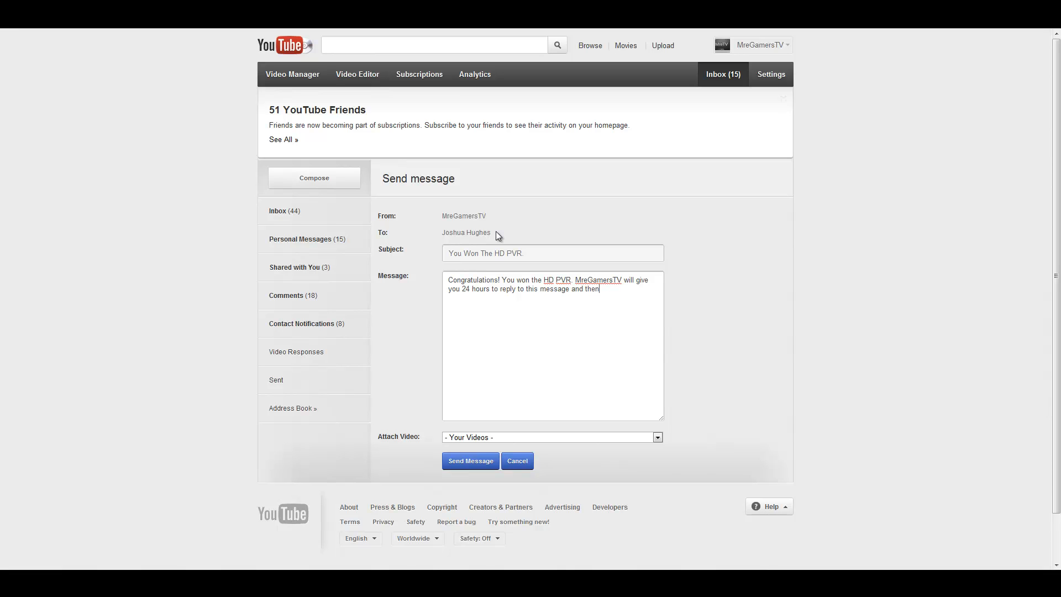
key("Backspace")
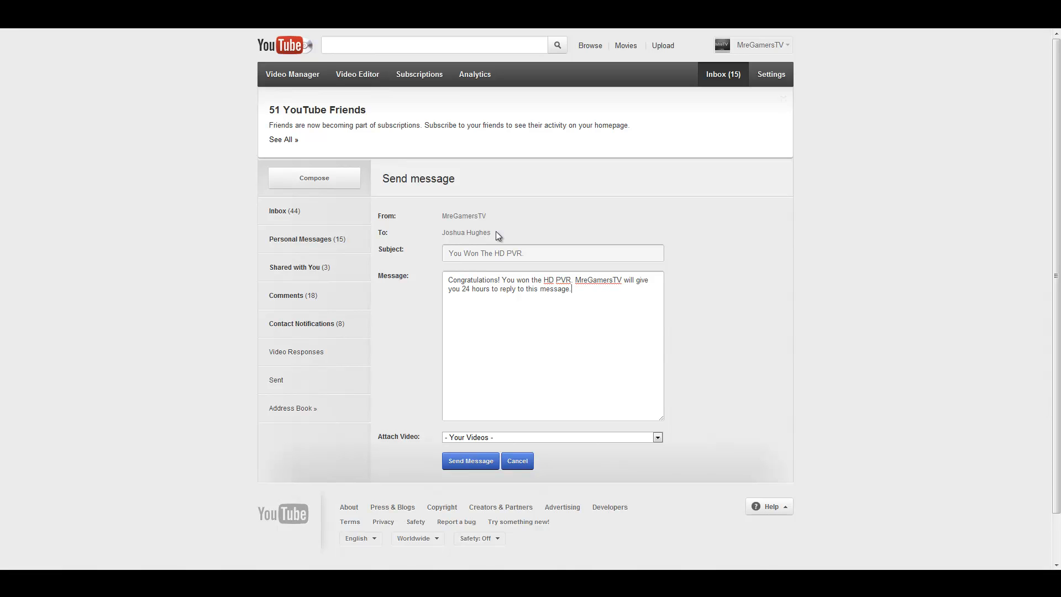
type("Thanks")
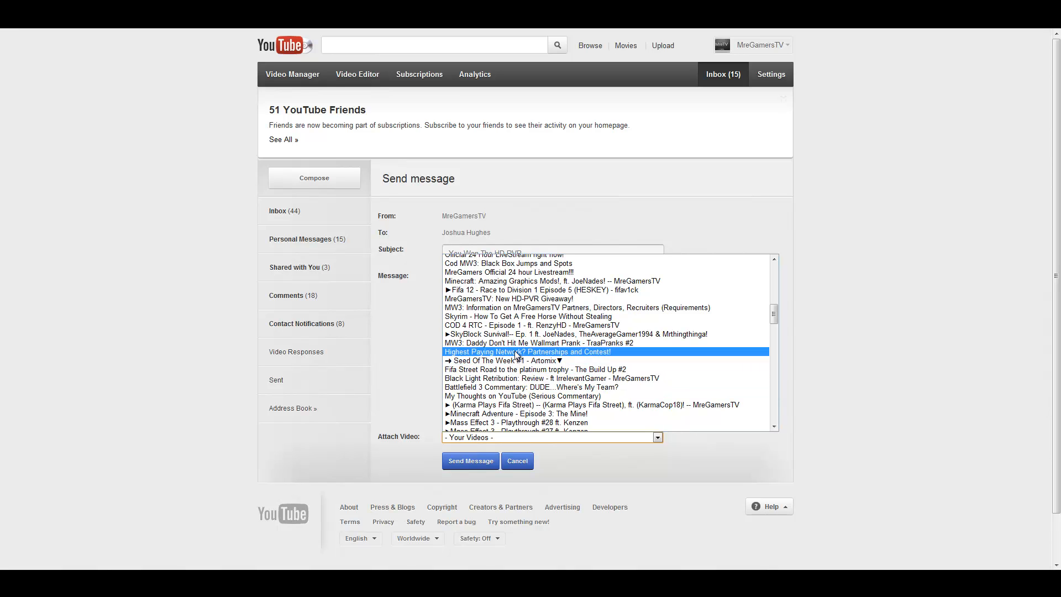
Step: Attach the 'New HD-PVR Giveaway!' video, sign 'Thanks, MreGamersTV' and send the message
left_click(522, 298)
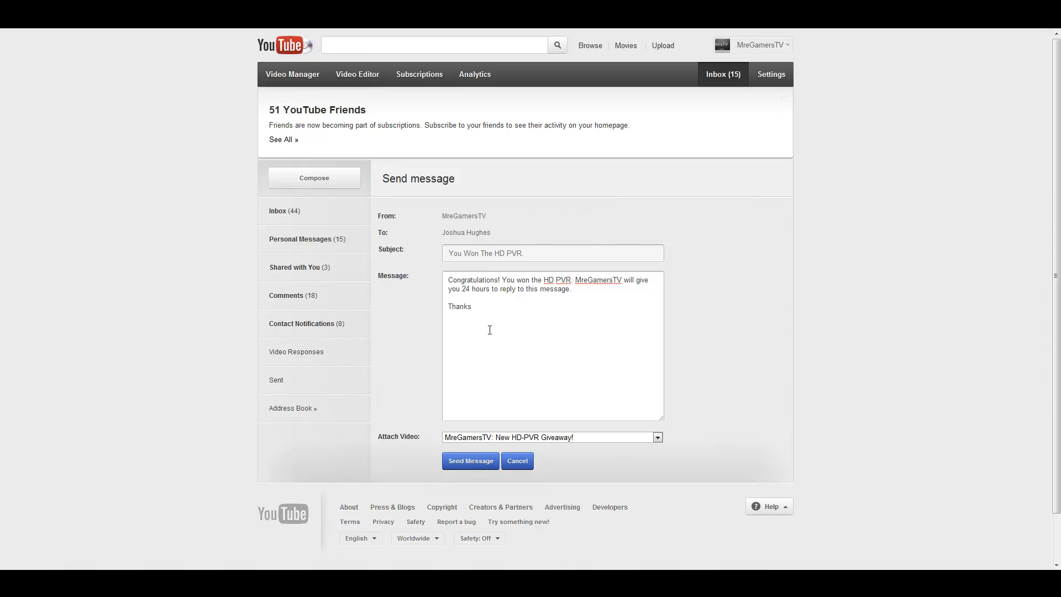
type(",")
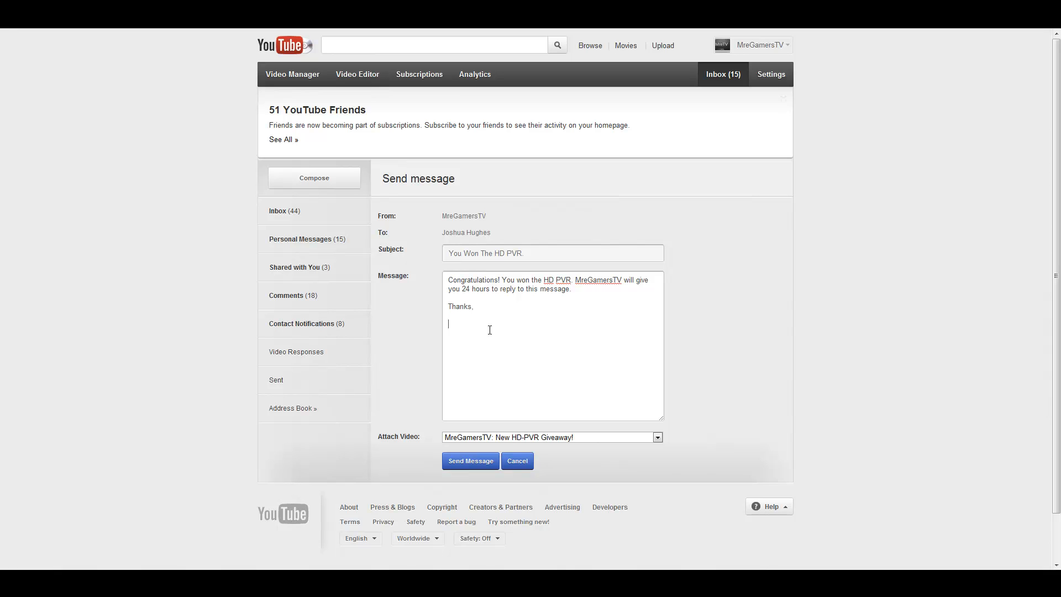
type("MreGamersTV/>")
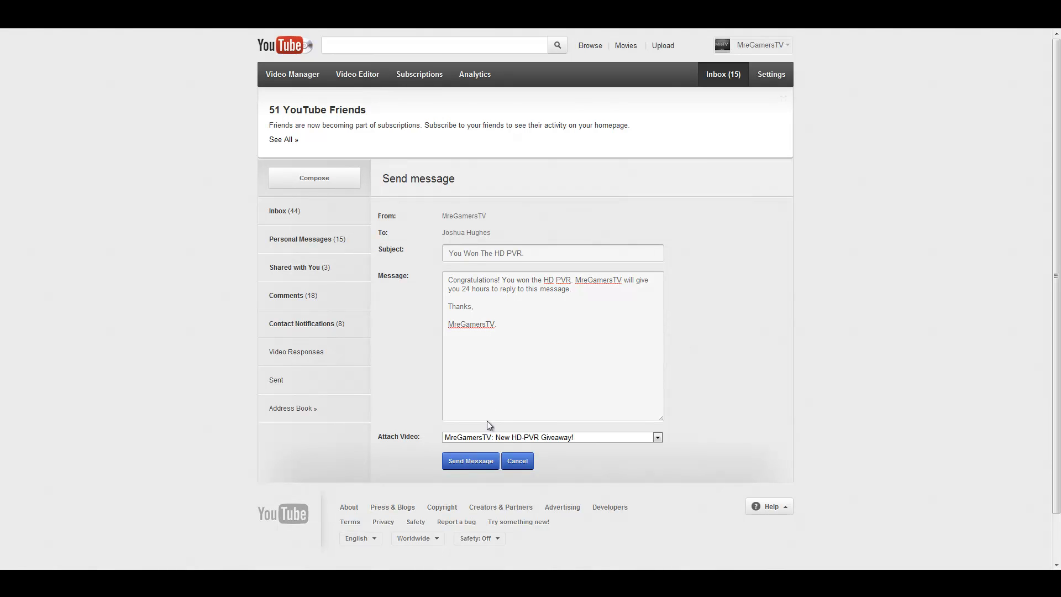
left_click(470, 461)
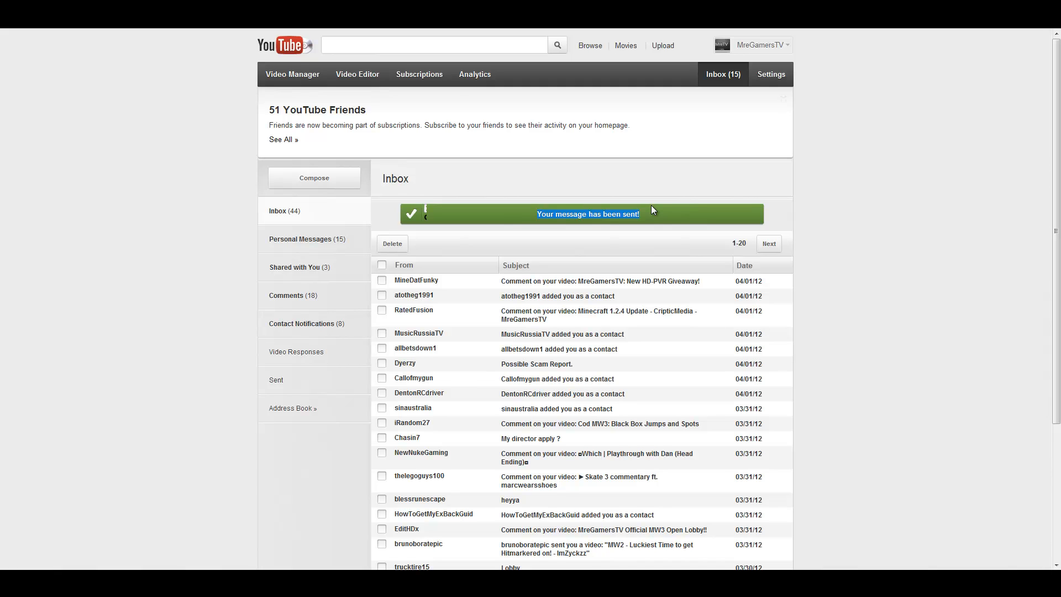
mouse_move(661, 190)
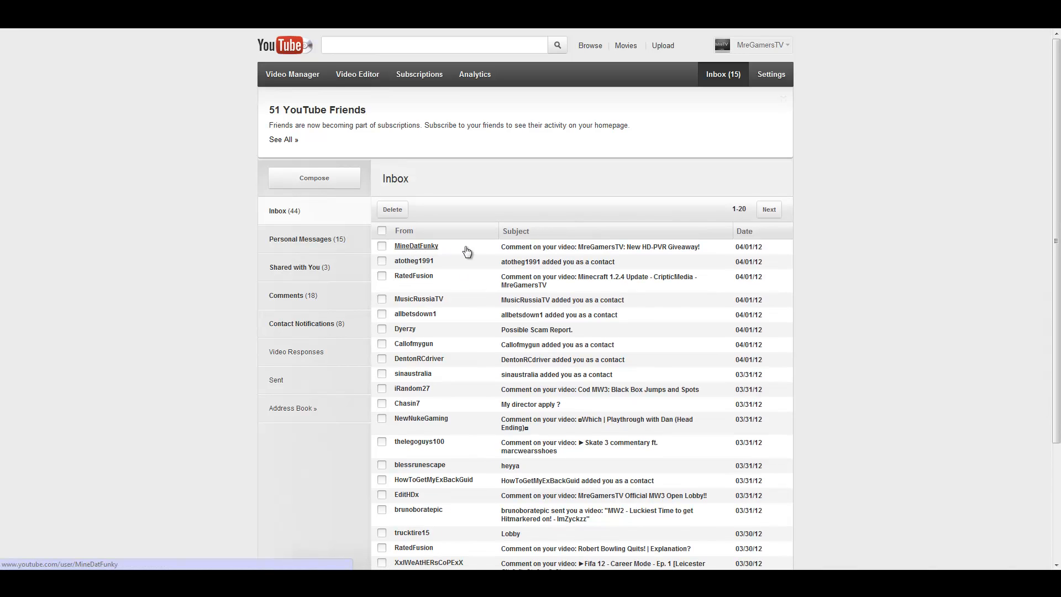
mouse_move(658, 193)
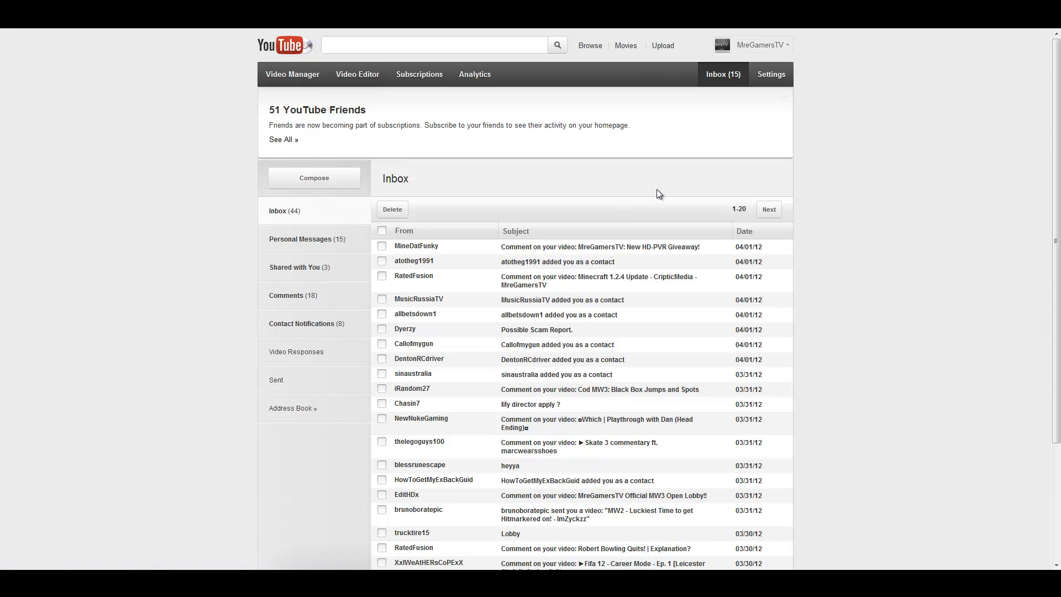